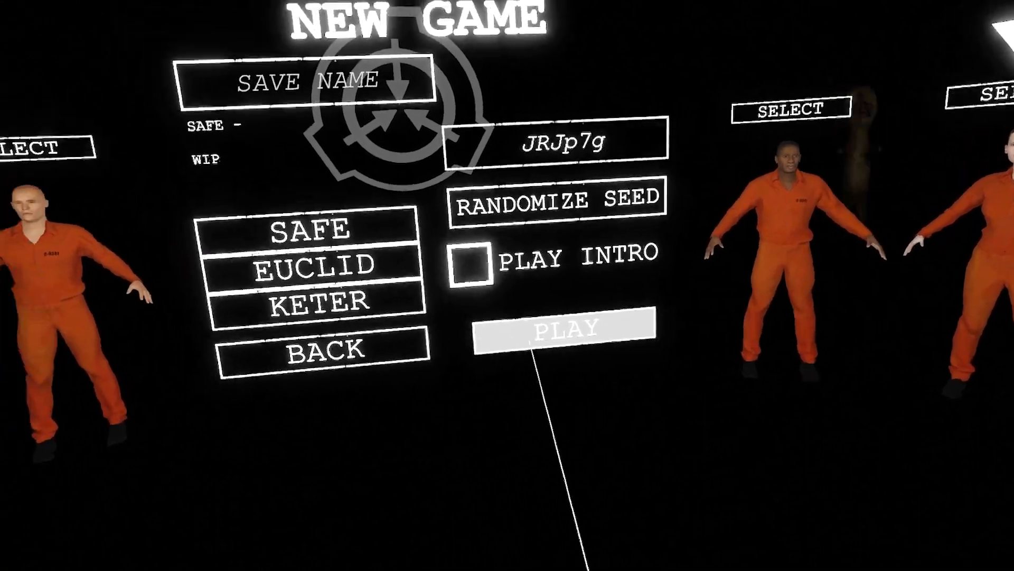
# - Start a new game on Safe difficulty via PLAY
pyautogui.click(563, 328)
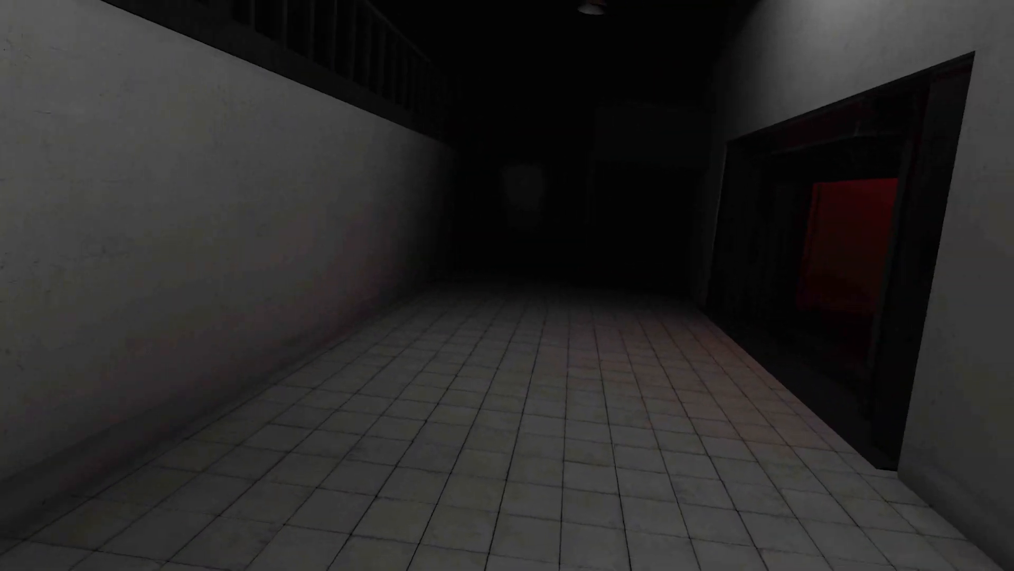
# - Pause the game, resume, then pause again to reach the menu
pyautogui.press('Escape')
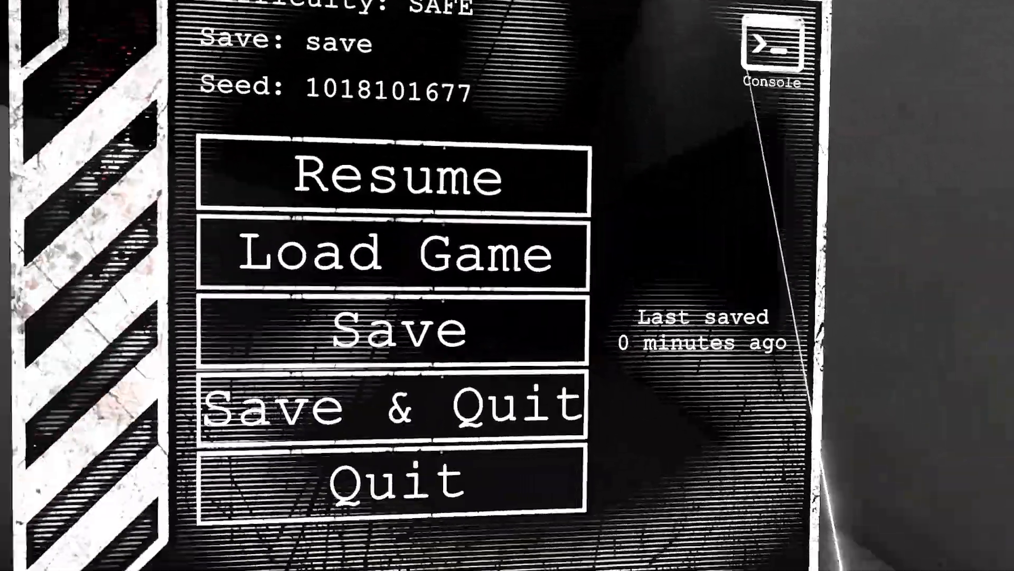
pyautogui.click(395, 179)
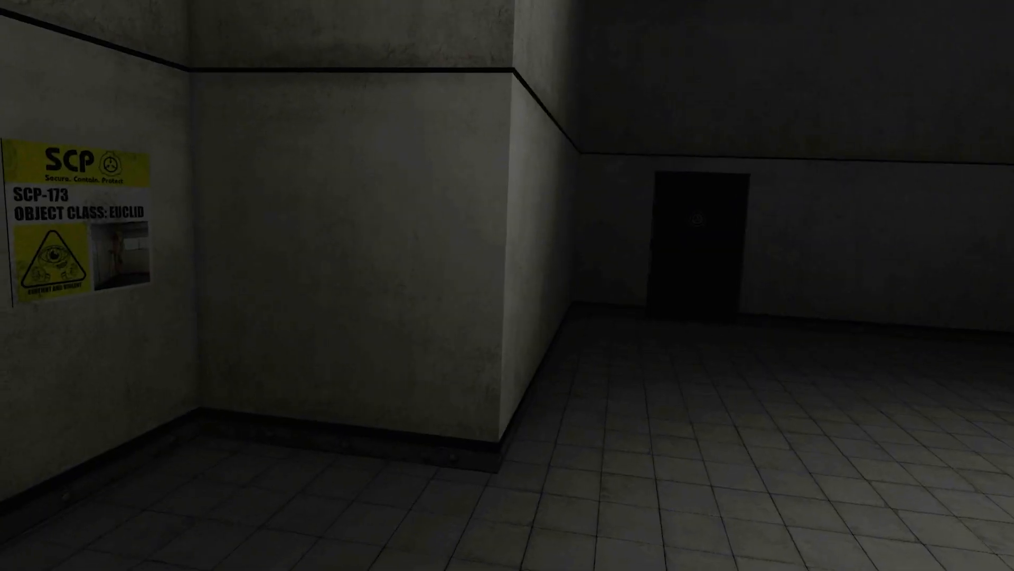
pyautogui.press('Escape')
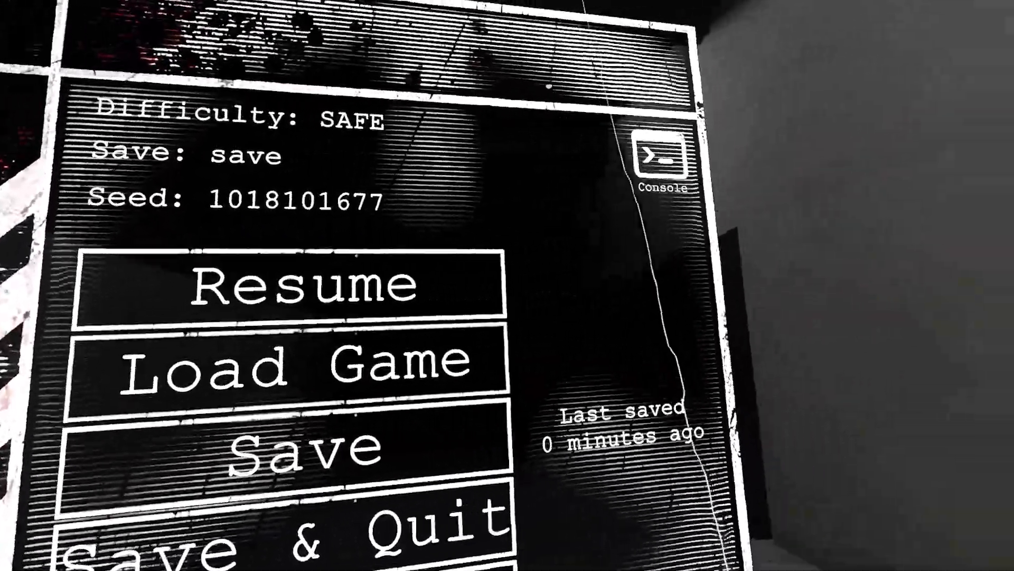
# - Browse the cheat console's Items and Other options, including No Clip
pyautogui.click(659, 162)
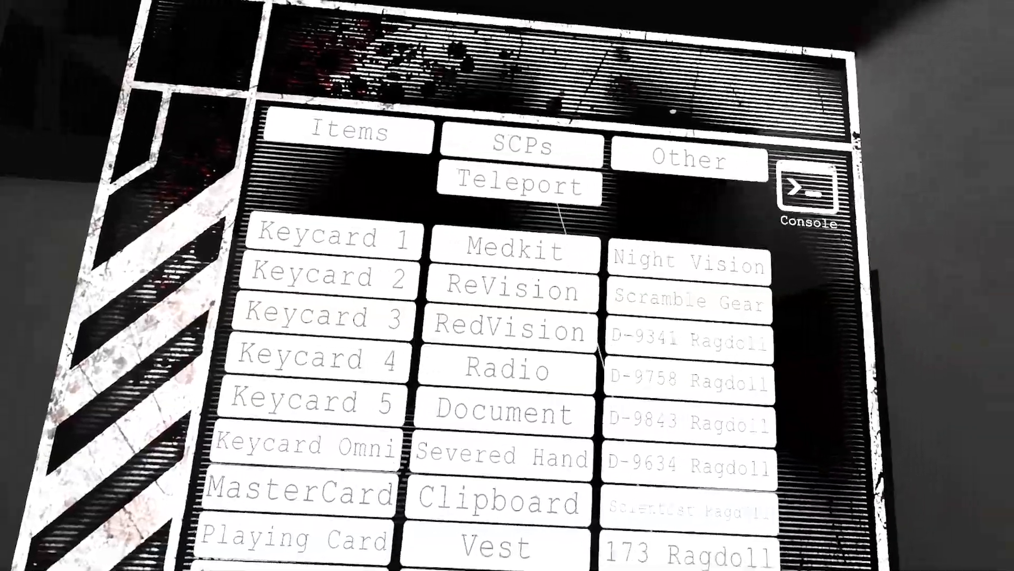
pyautogui.click(688, 160)
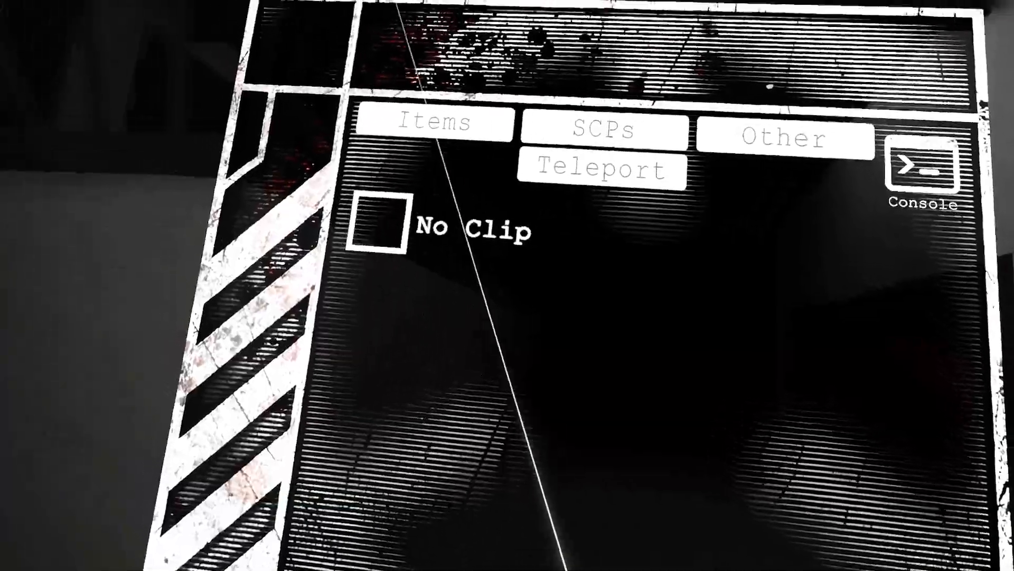
pyautogui.click(432, 122)
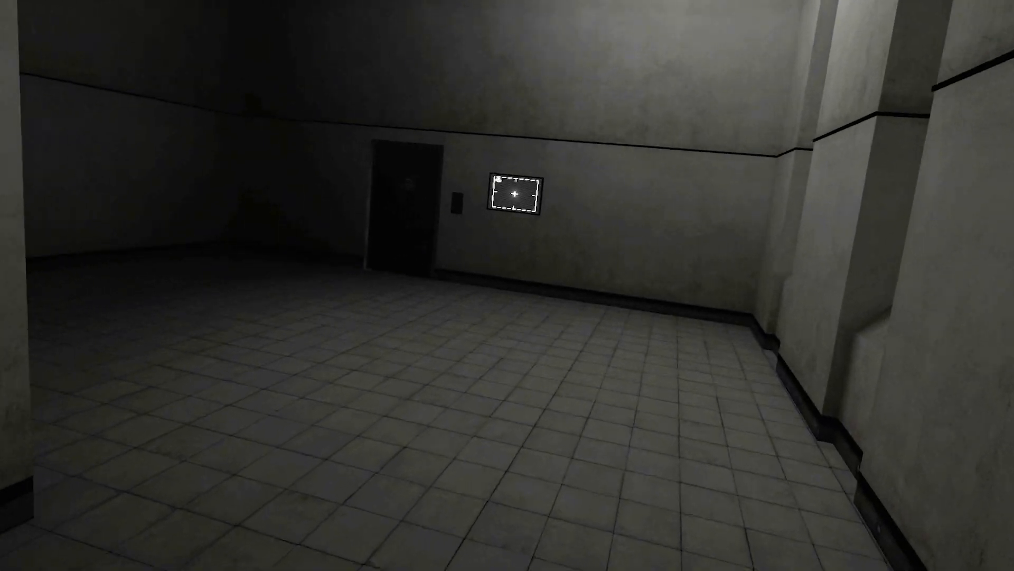
pyautogui.moveTo(507, 285)
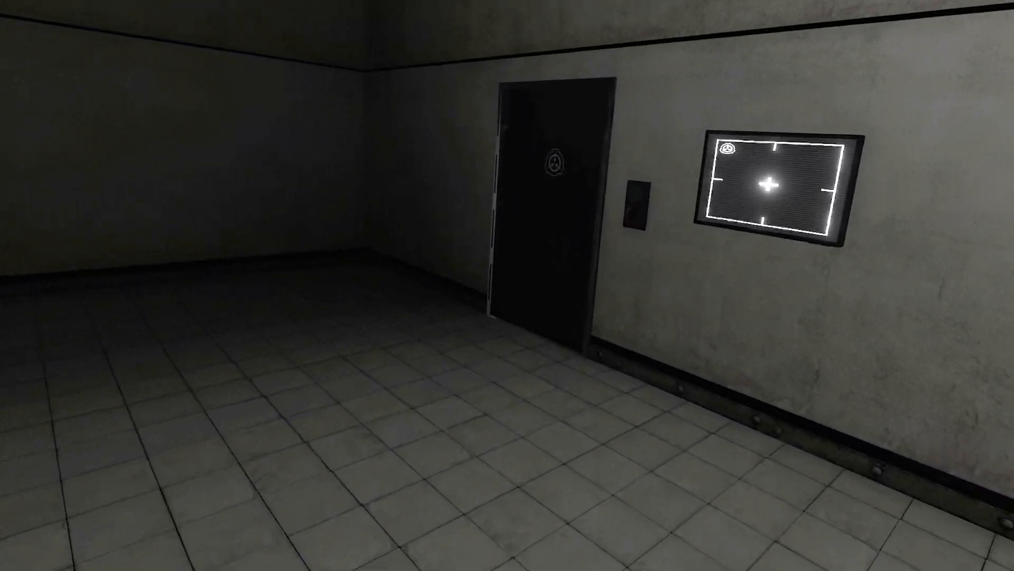
pyautogui.moveTo(508, 285)
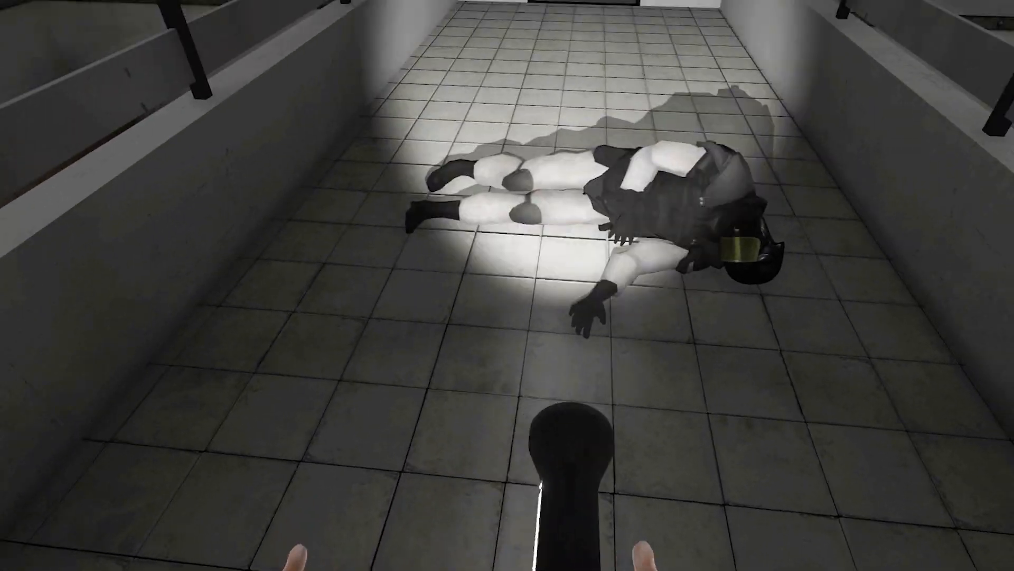
pyautogui.moveTo(507, 286)
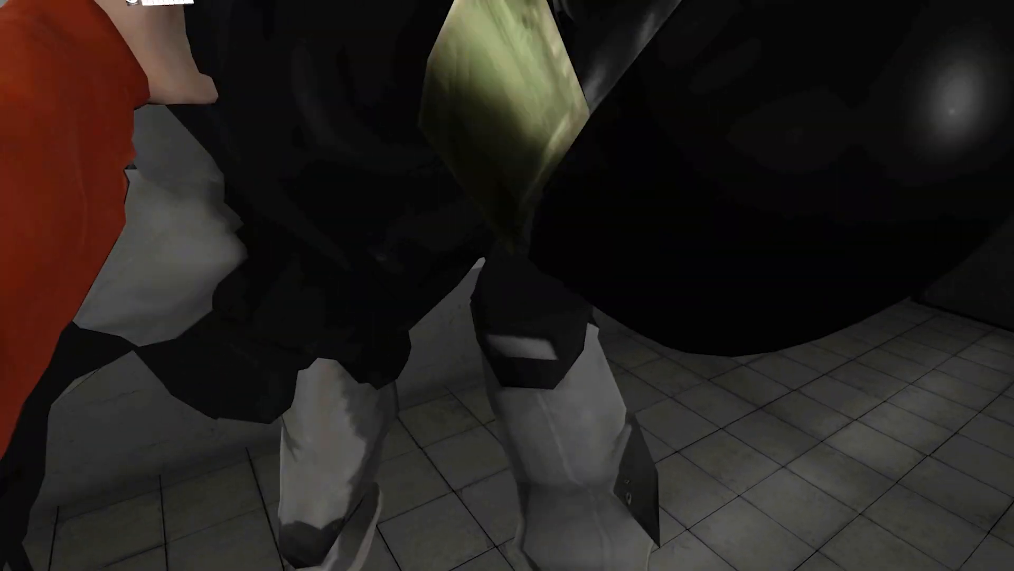
pyautogui.moveTo(507, 285)
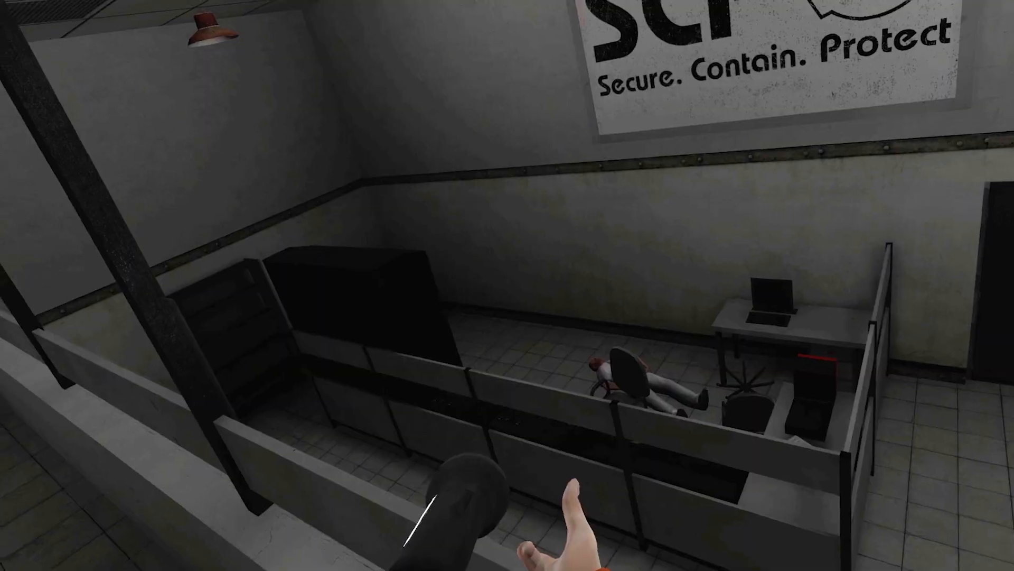
pyautogui.moveTo(507, 285)
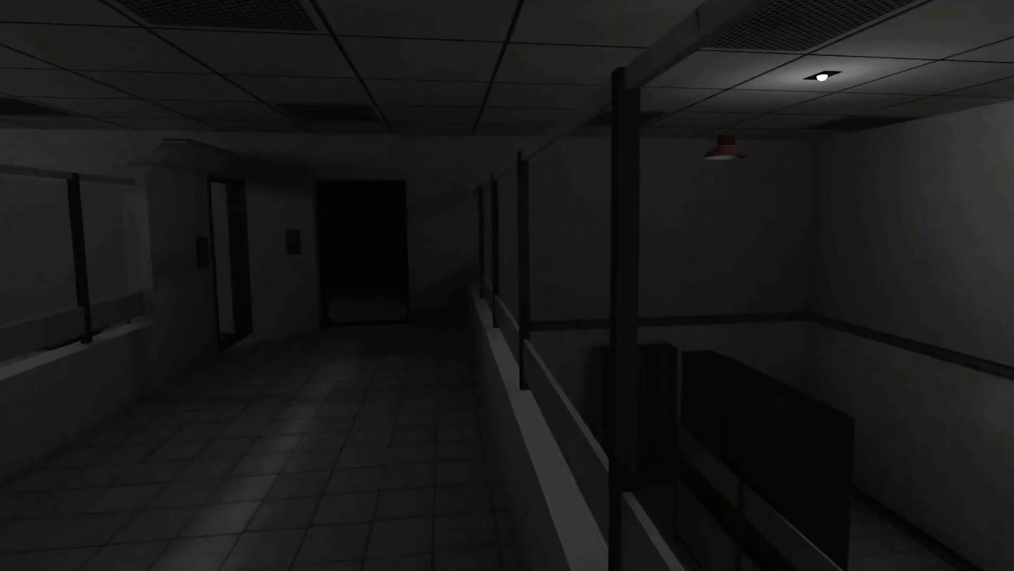
pyautogui.moveTo(507, 286)
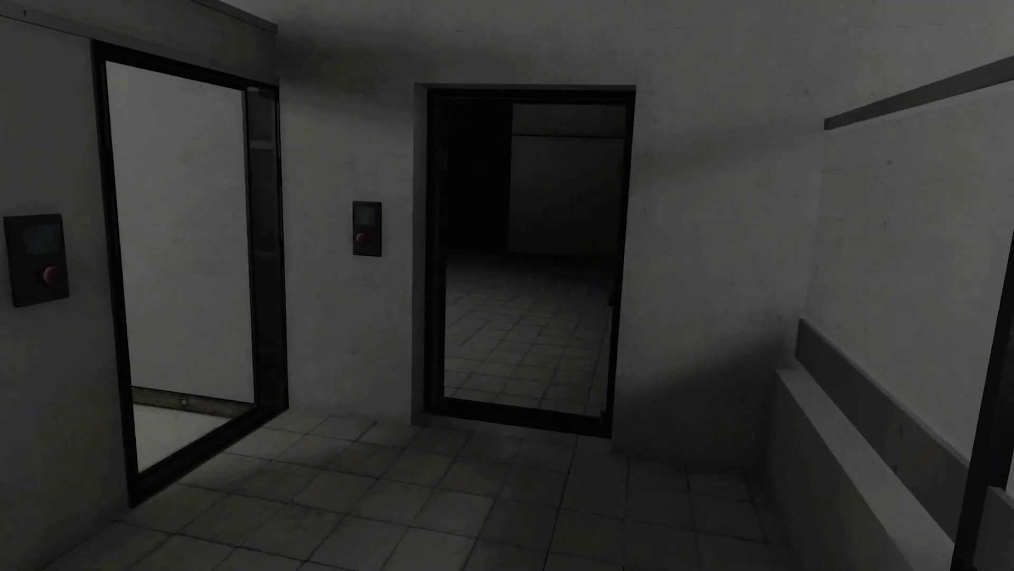
pyautogui.moveTo(507, 285)
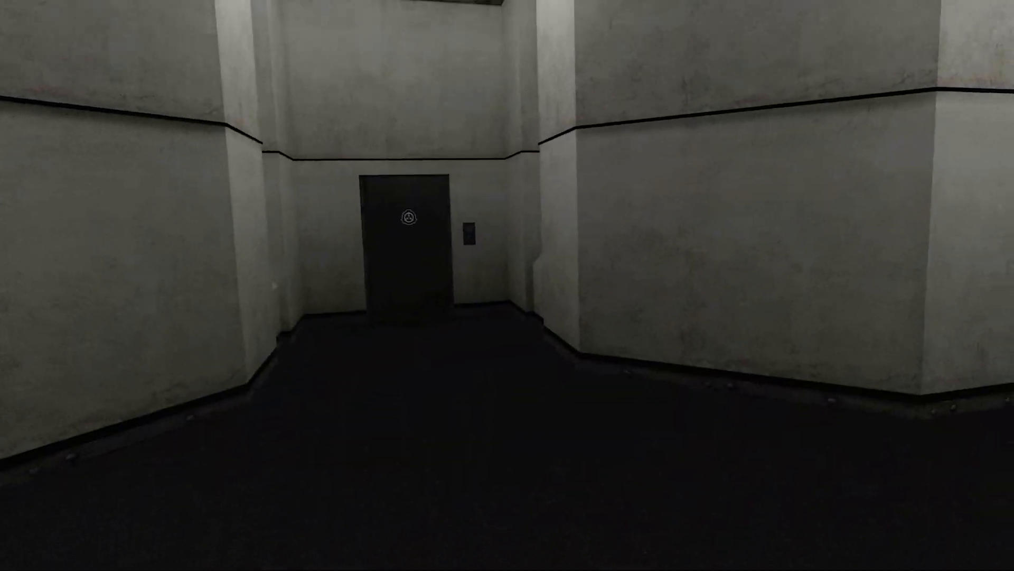
# - Open the door with its red wall button and walk the corridors toward the next door
pyautogui.press('w')
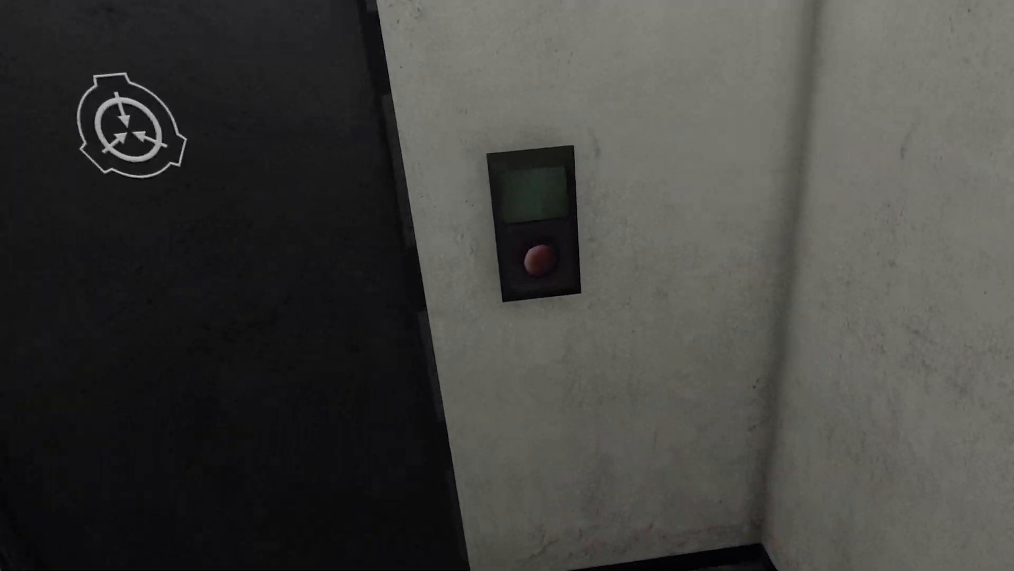
pyautogui.moveTo(508, 285)
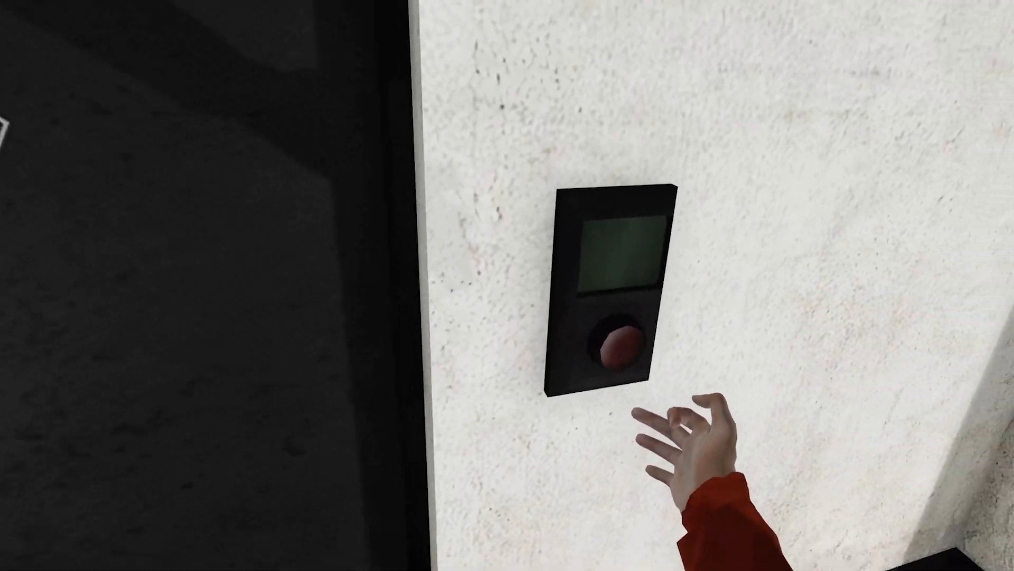
pyautogui.click(613, 342)
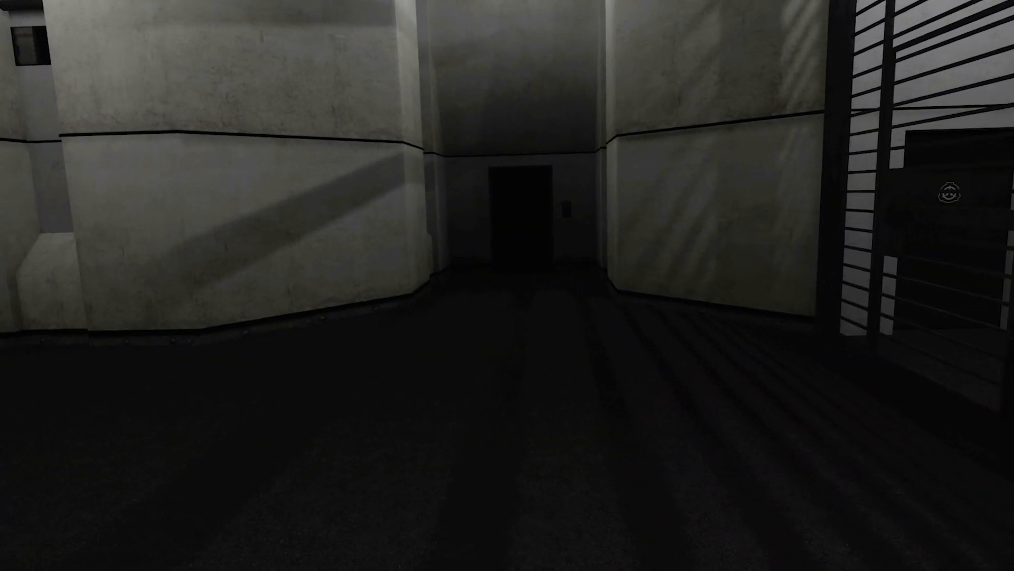
pyautogui.press('w')
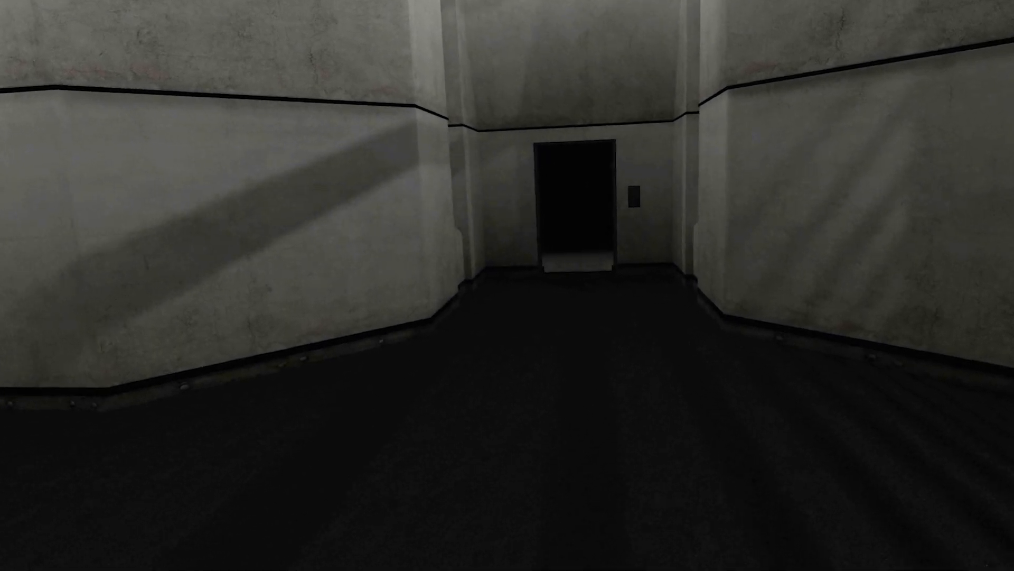
pyautogui.press('w')
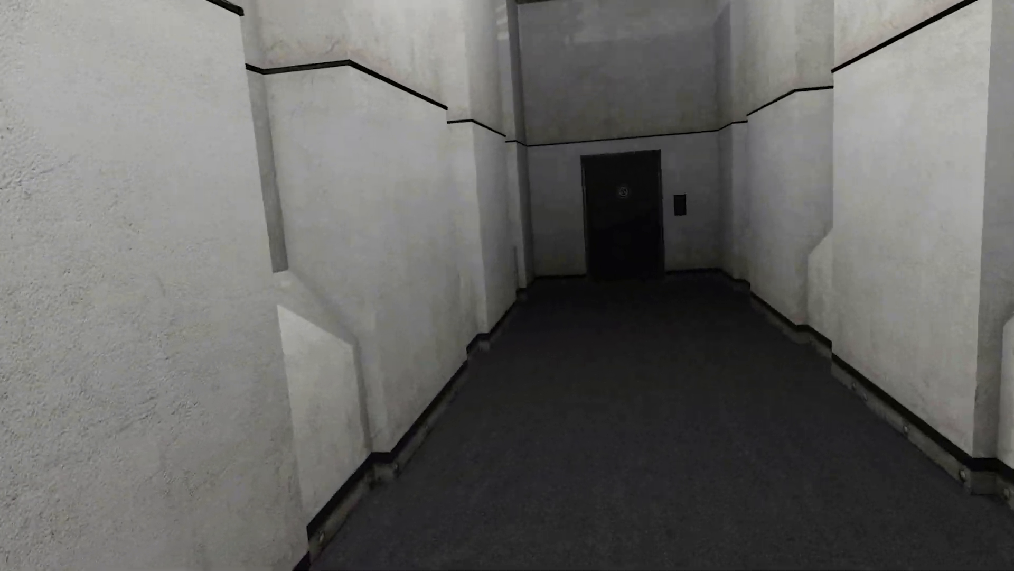
# - Walk from the filing room past SCP-173's containment pit into the corridor
pyautogui.press('W')
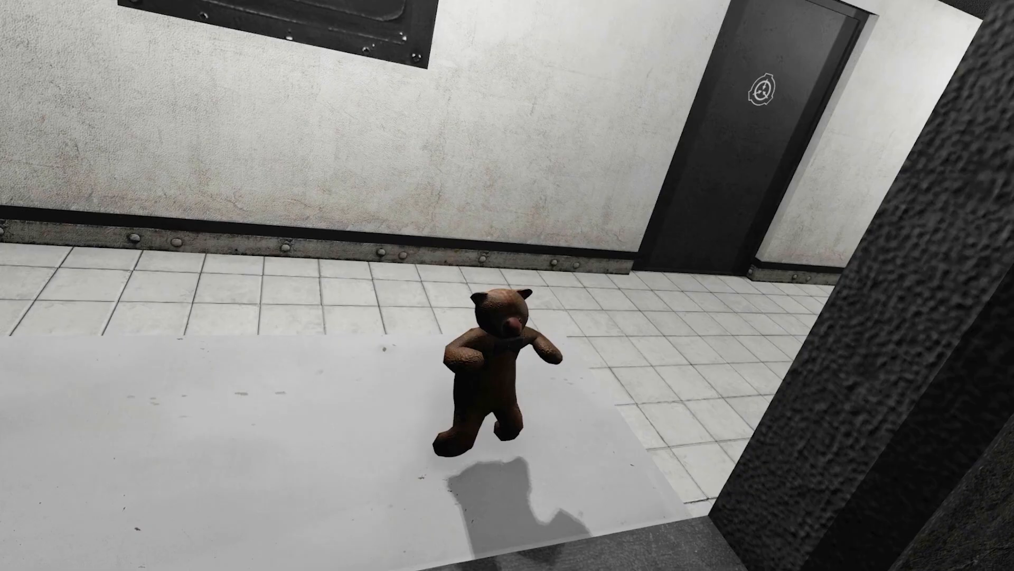
pyautogui.moveTo(507, 286)
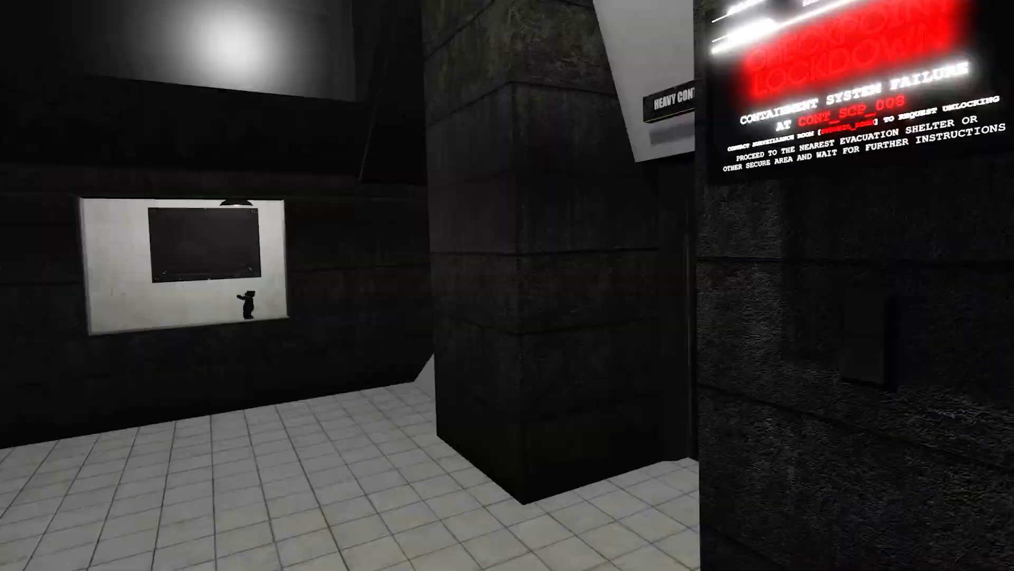
pyautogui.moveTo(508, 286)
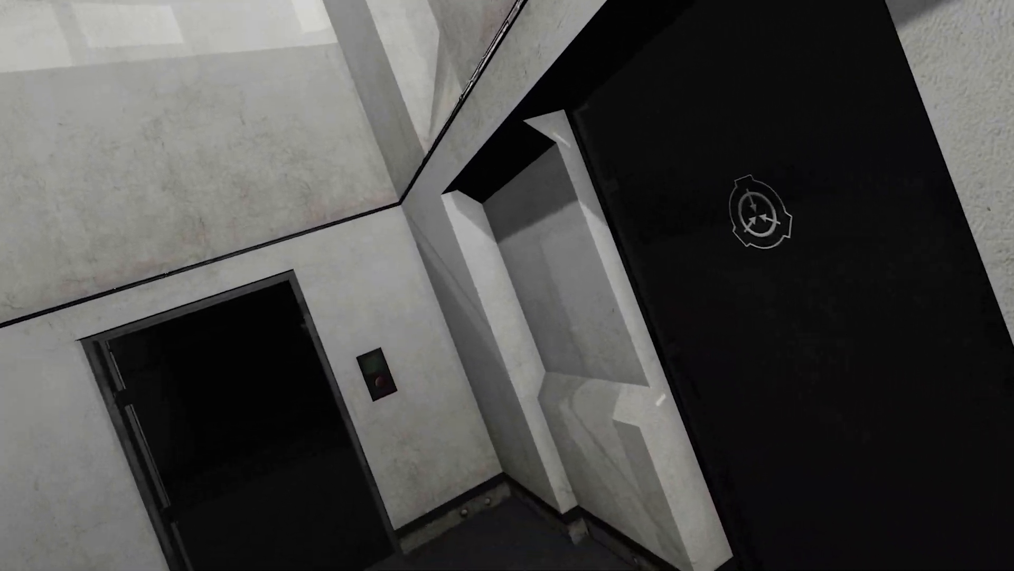
pyautogui.moveTo(507, 285)
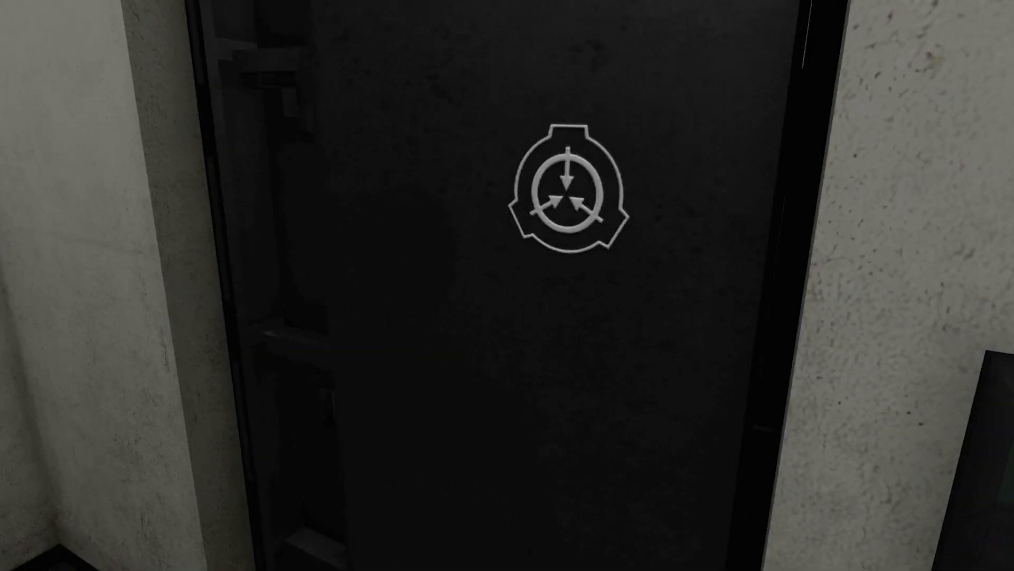
pyautogui.moveTo(507, 285)
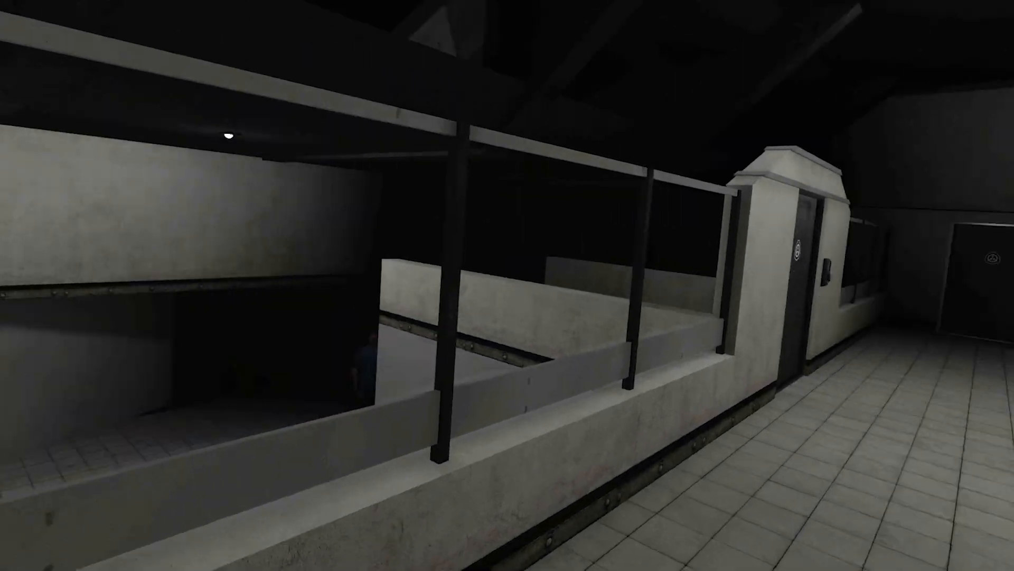
pyautogui.moveTo(508, 286)
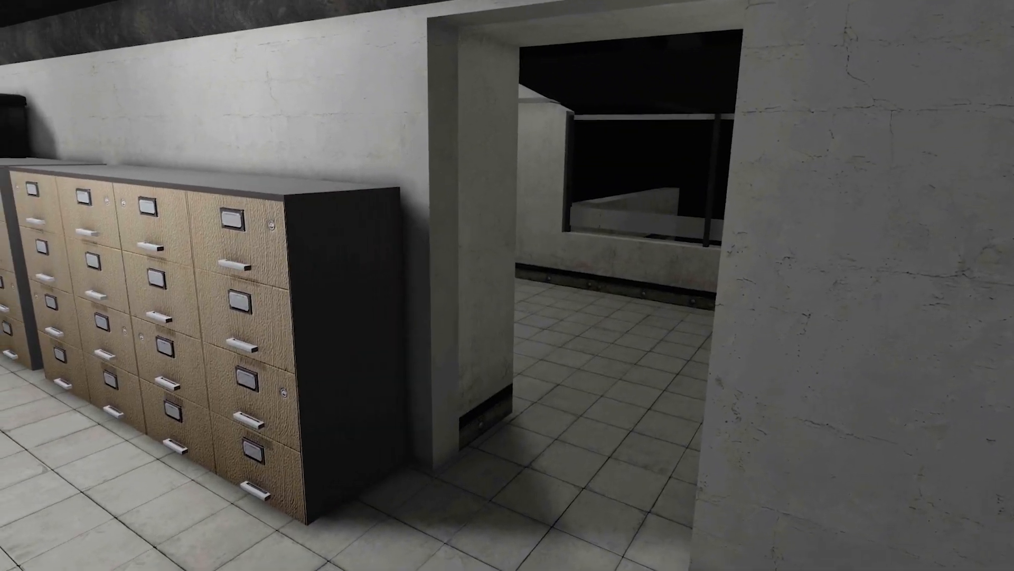
pyautogui.moveTo(507, 285)
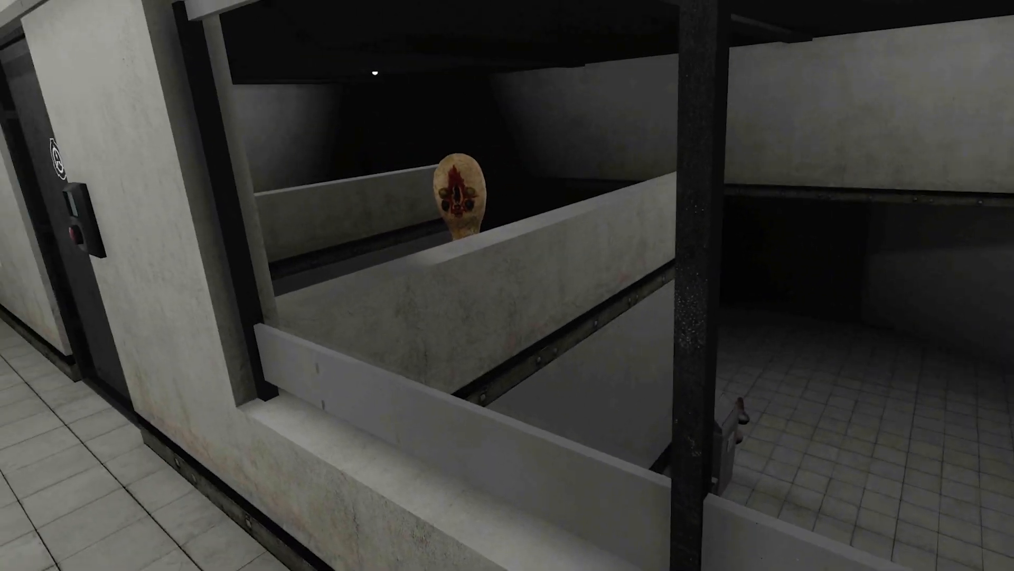
pyautogui.moveTo(507, 285)
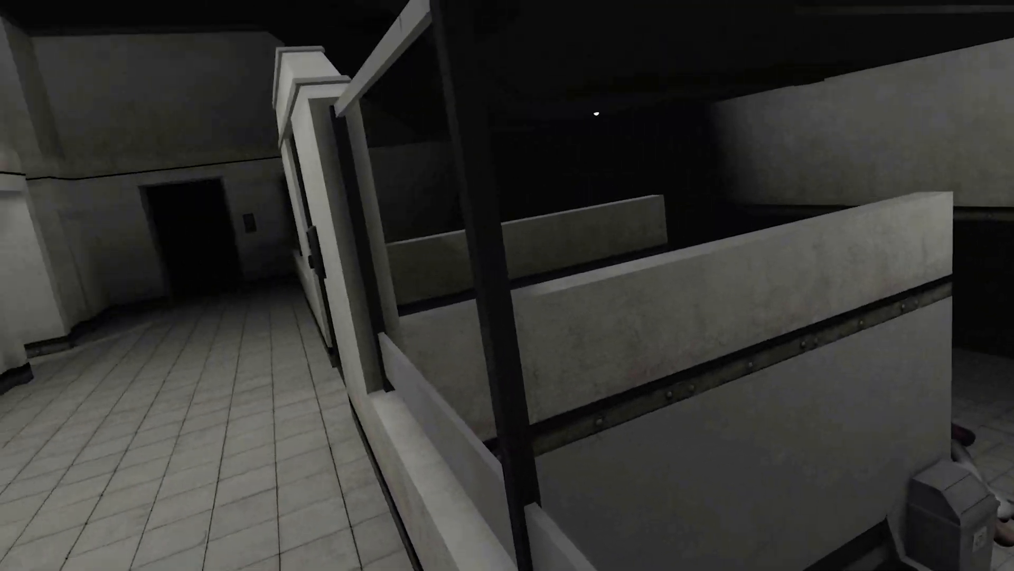
pyautogui.moveTo(507, 285)
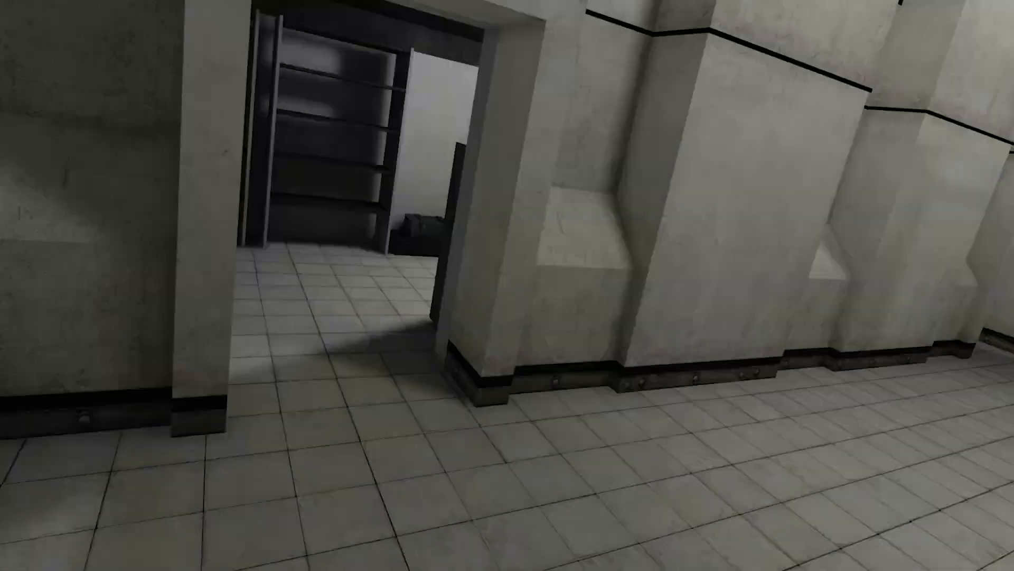
pyautogui.moveTo(507, 286)
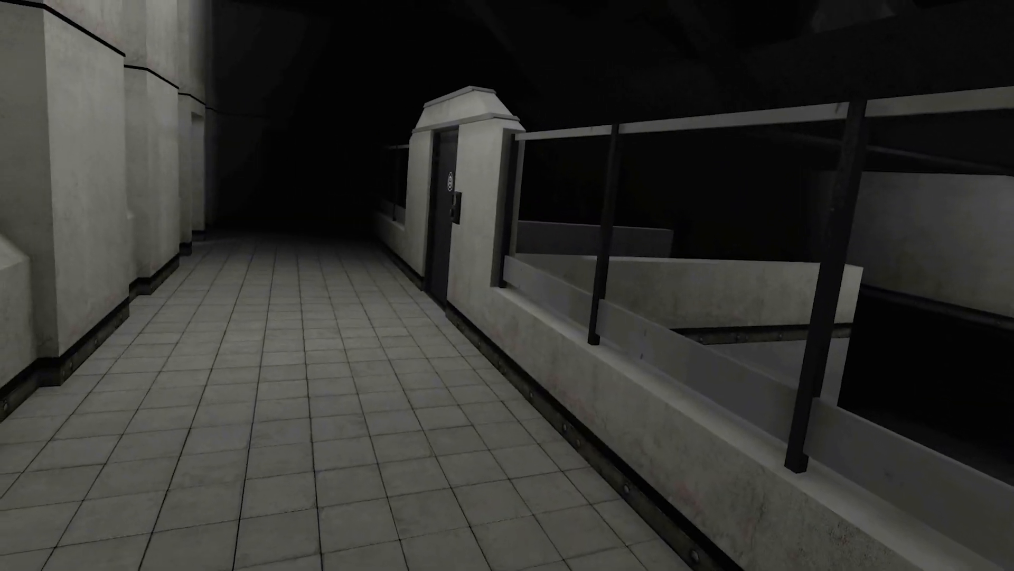
pyautogui.moveTo(507, 285)
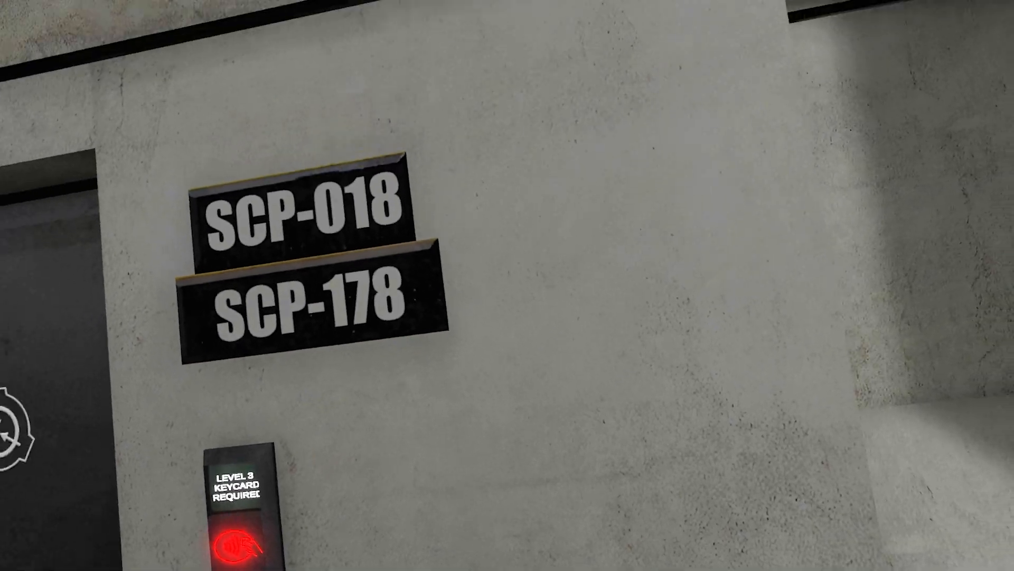
pyautogui.moveTo(507, 285)
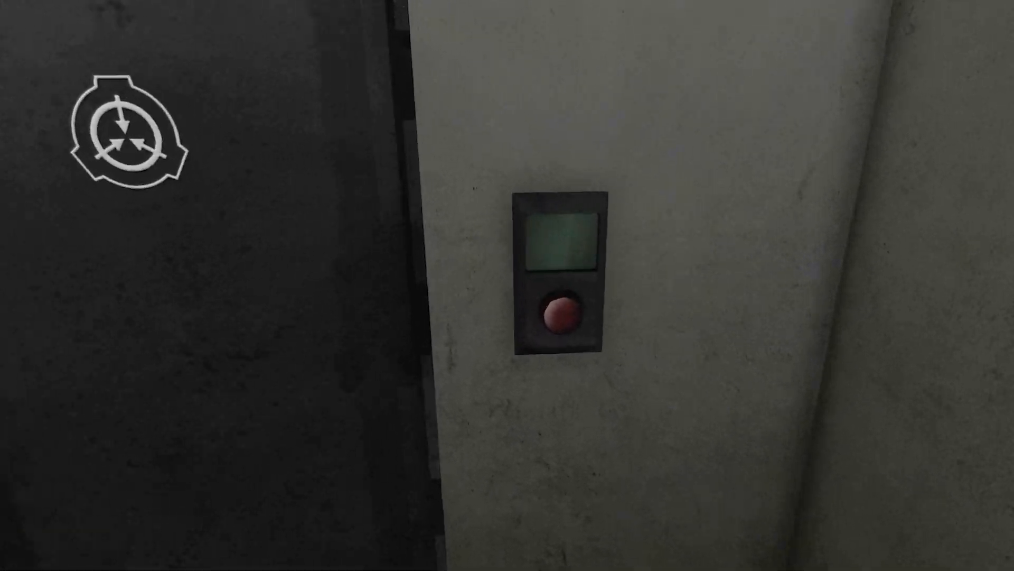
# - Try the keycard-locked SCP-018/178 door button before heading to the Information Center
pyautogui.click(560, 314)
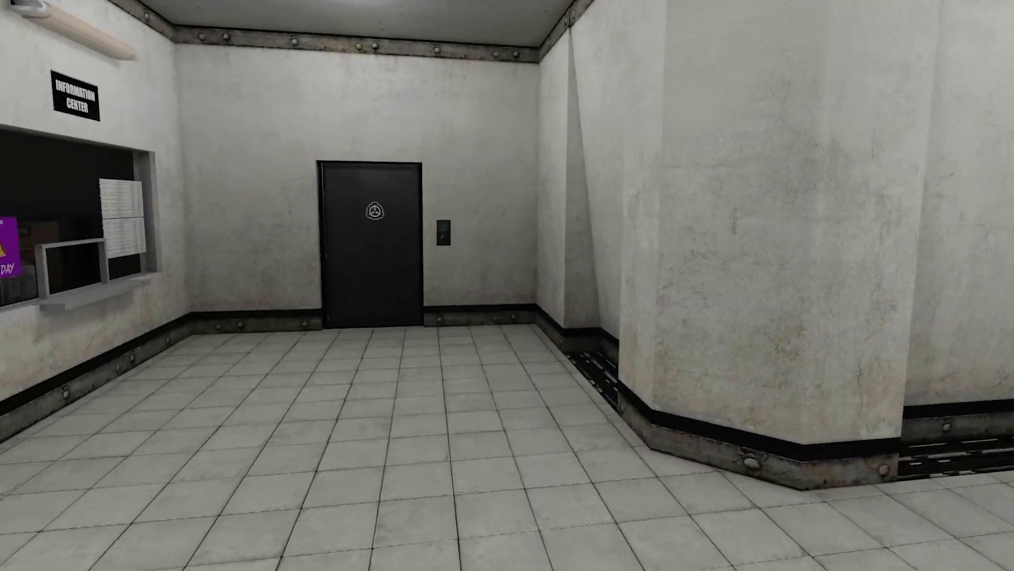
# - Open the Information Center door, walk into the monitor hall and pause the game
pyautogui.press('w')
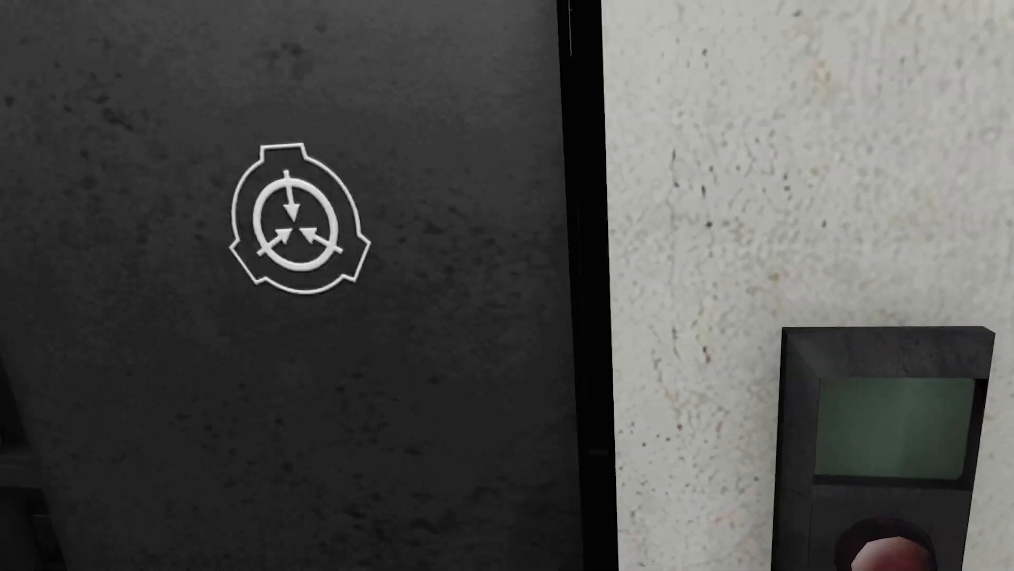
pyautogui.scroll(-3)
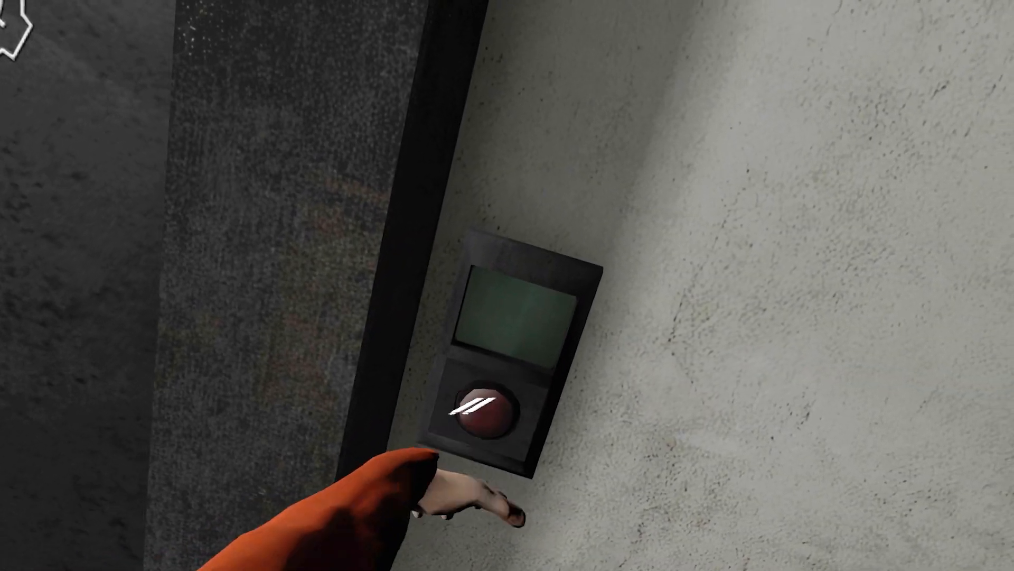
pyautogui.click(489, 405)
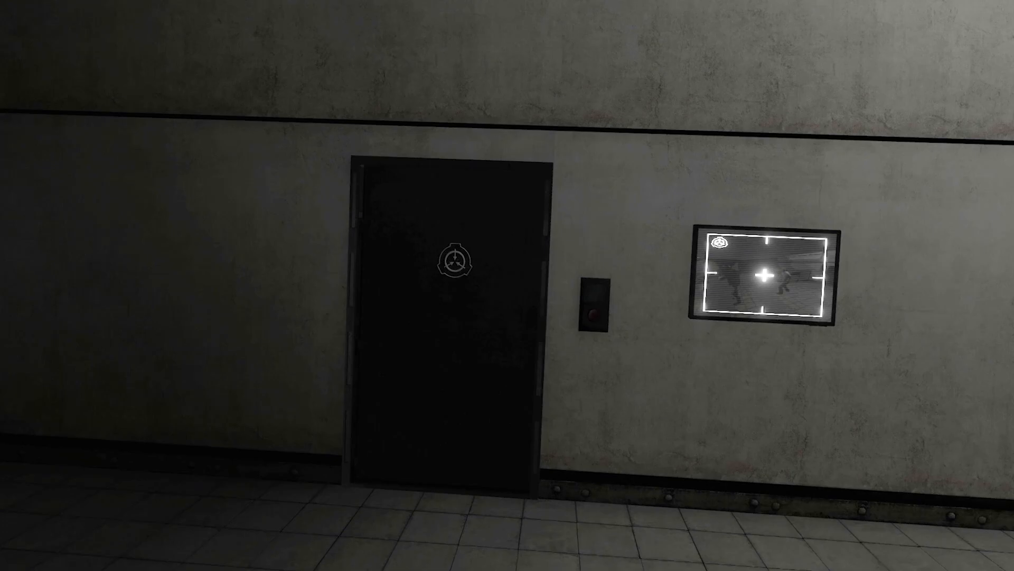
pyautogui.press('Escape')
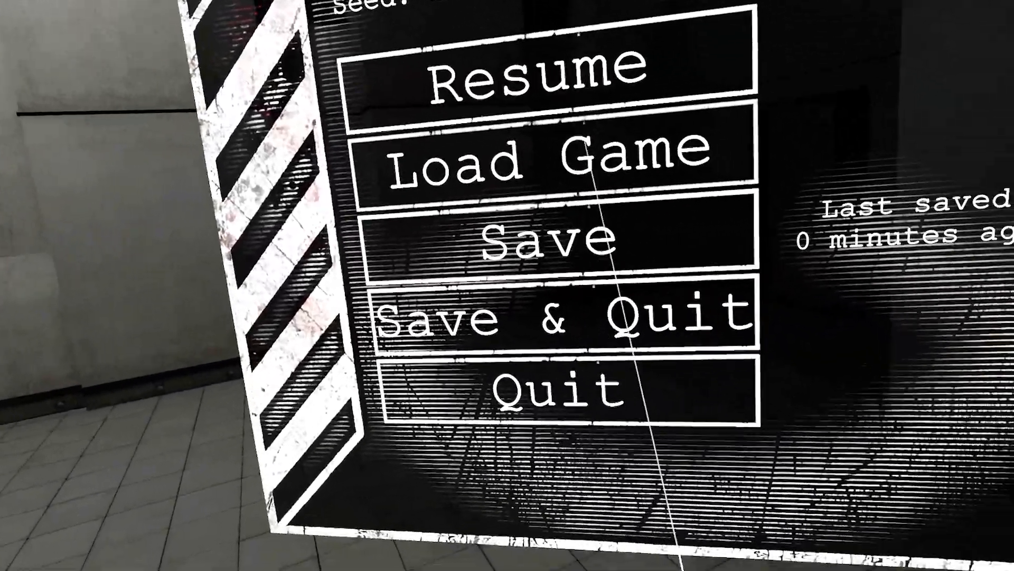
# - Bring up the spawn list showing SCP-173, 049, 106, 999, 096 and 420-J
pyautogui.click(530, 82)
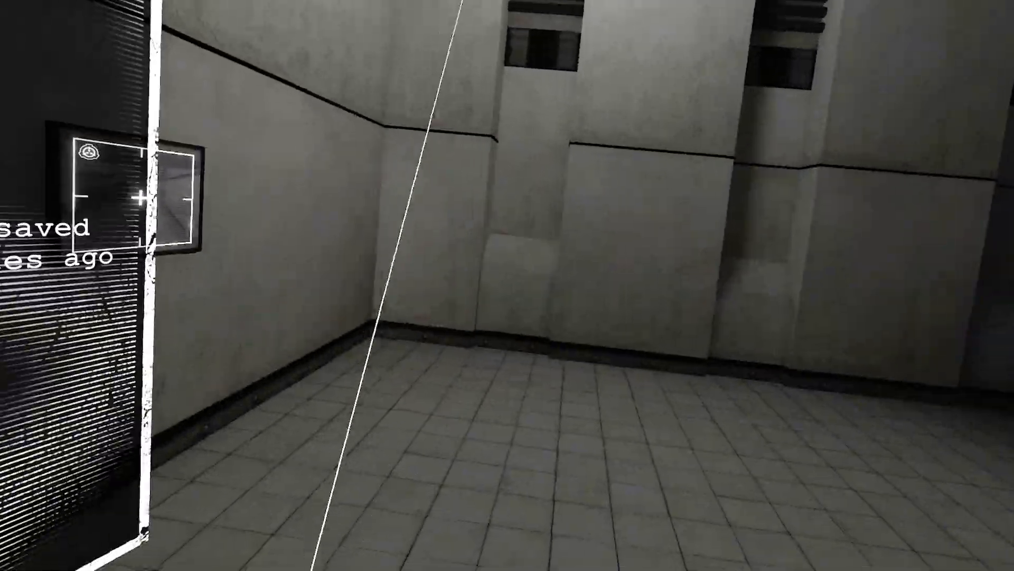
pyautogui.press('Escape')
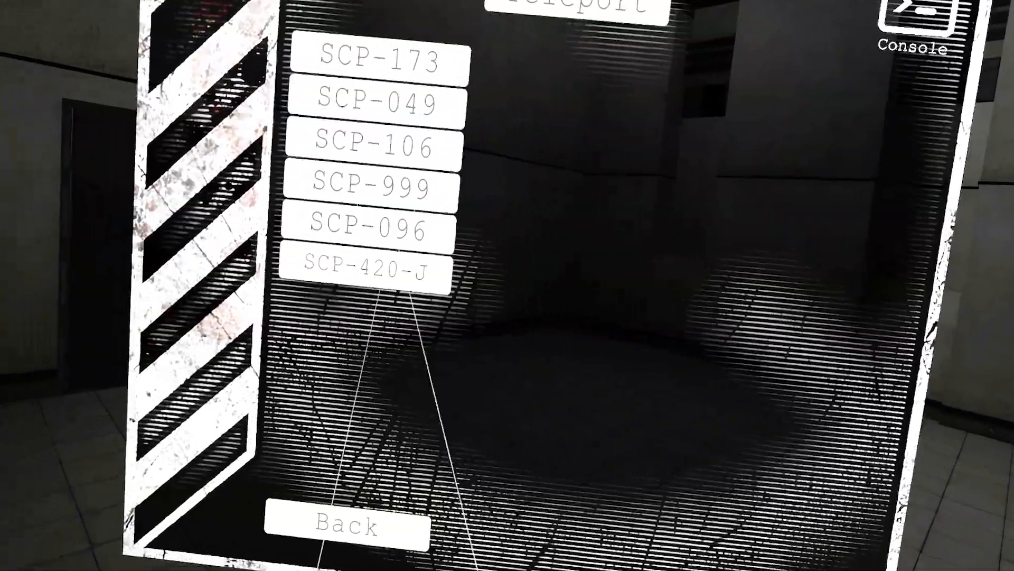
# - Spawn an SCP creature from the list and return to the facility
pyautogui.click(382, 61)
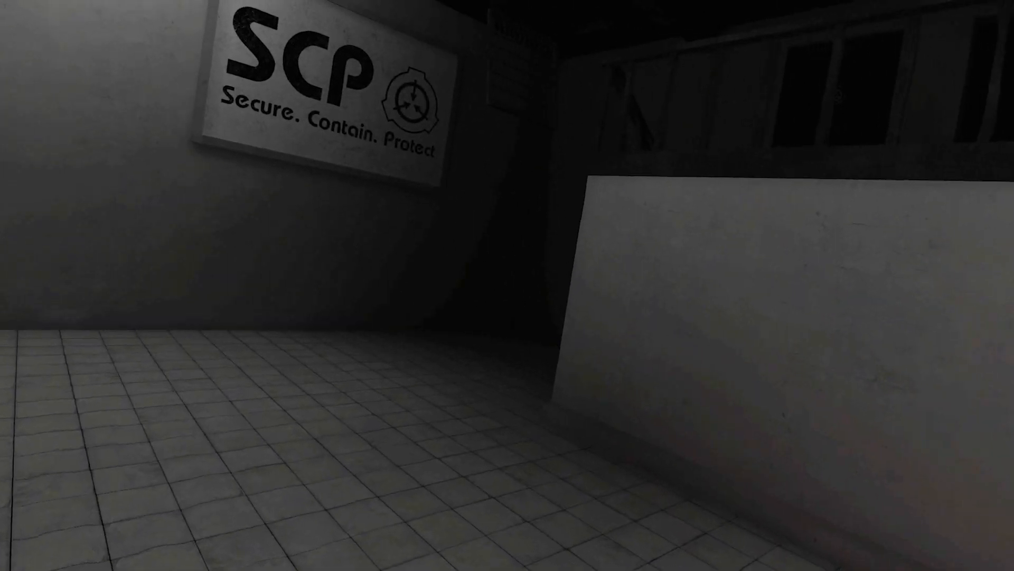
pyautogui.moveTo(507, 285)
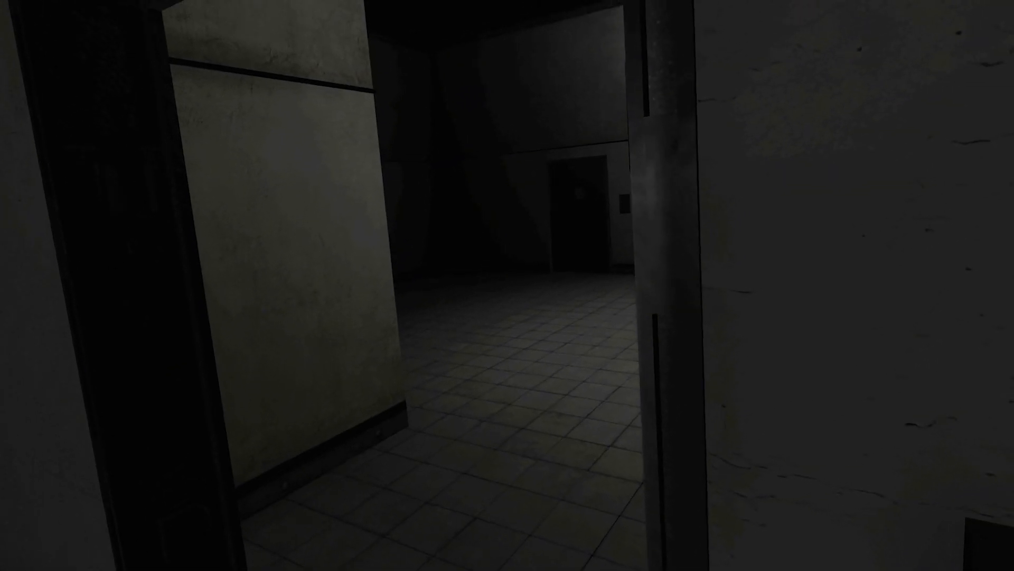
pyautogui.moveTo(507, 285)
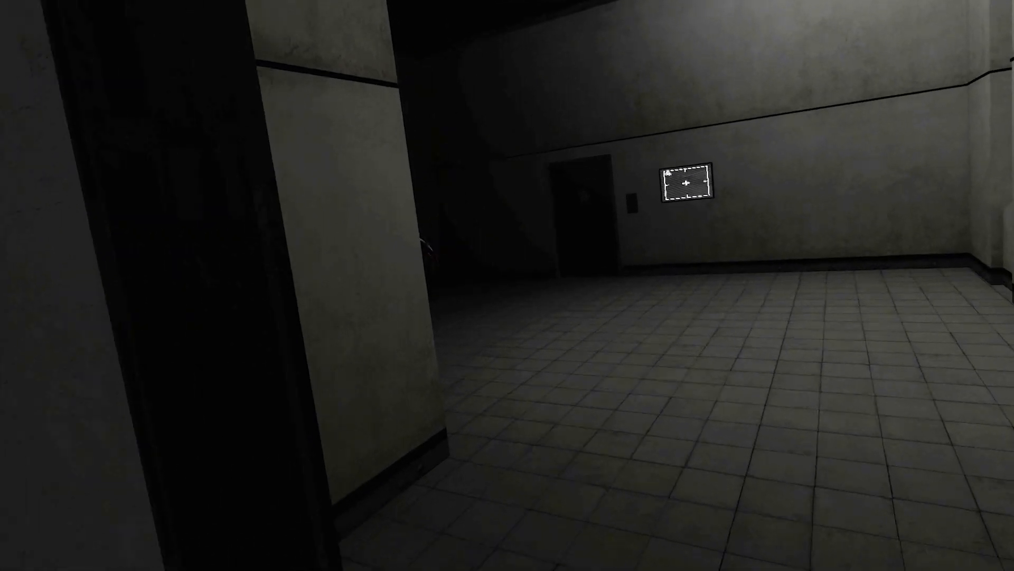
pyautogui.moveTo(507, 285)
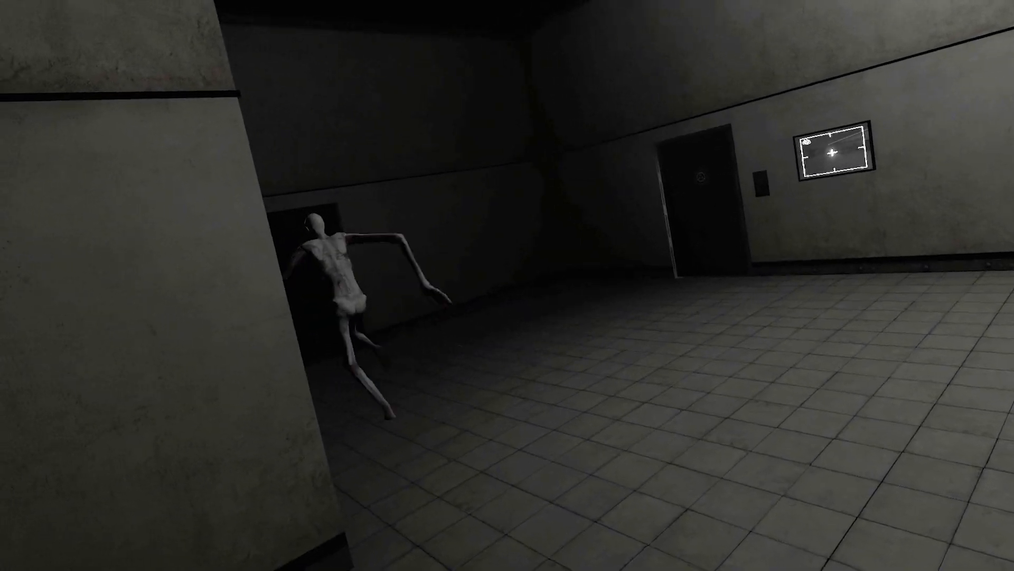
pyautogui.moveTo(507, 286)
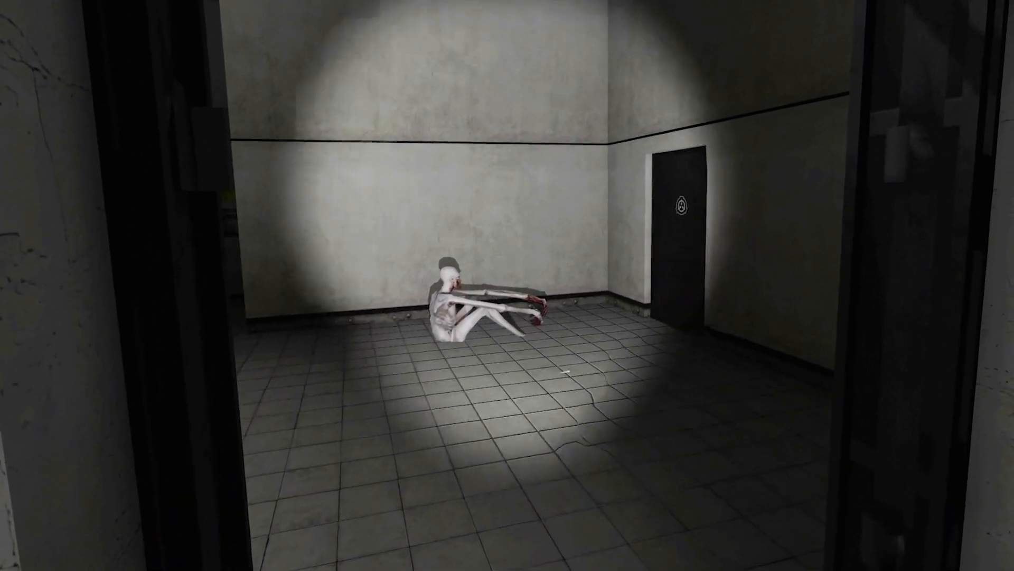
# - Walk up to the pale SCP-096 figure sitting against the wall
pyautogui.press('w')
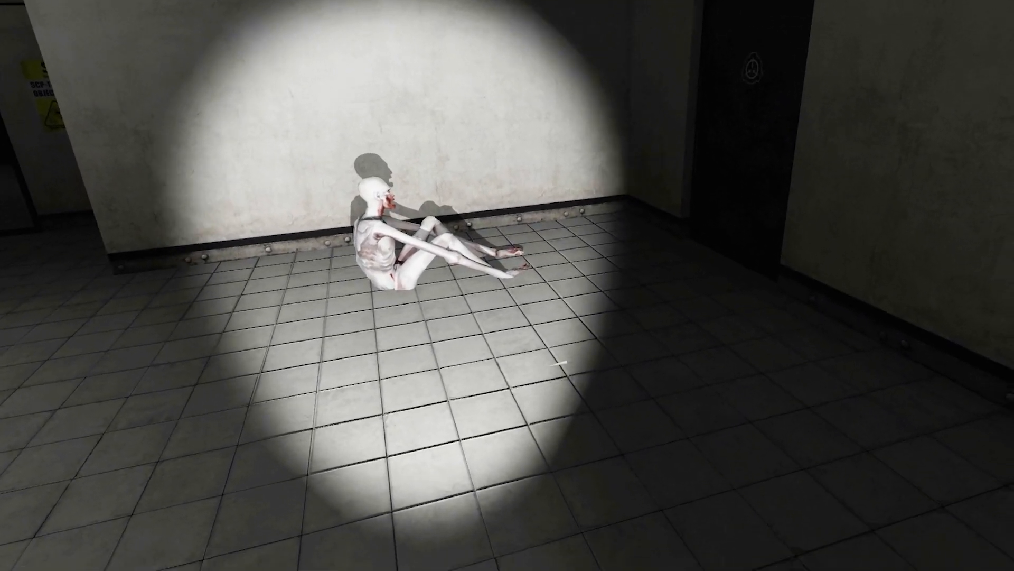
pyautogui.moveTo(507, 285)
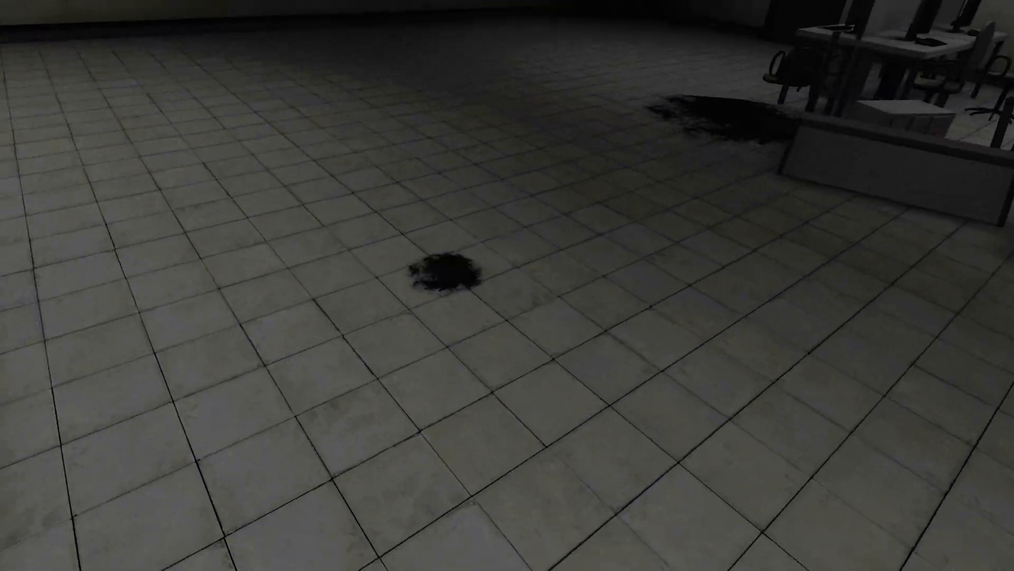
pyautogui.moveTo(507, 285)
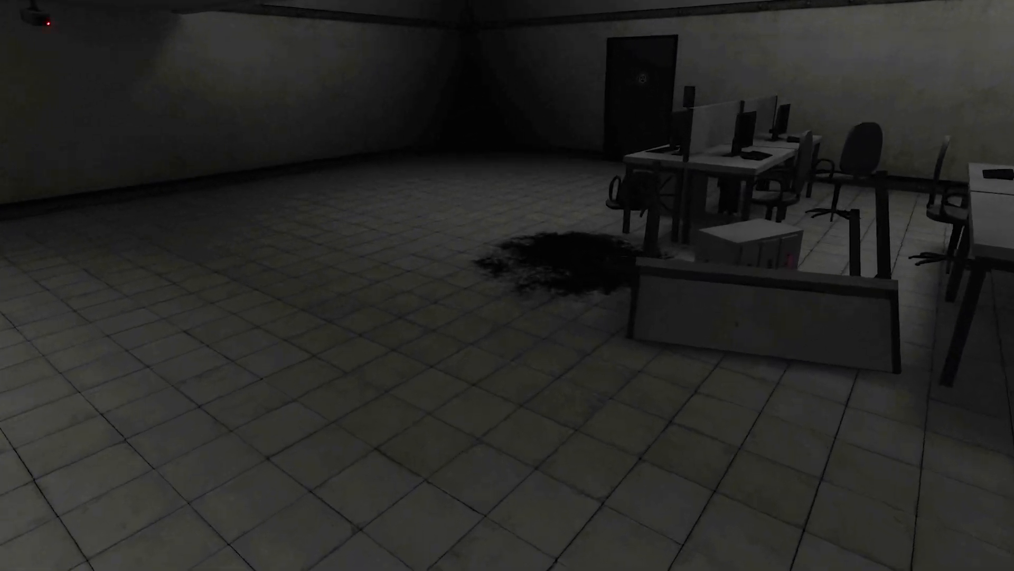
pyautogui.moveTo(508, 285)
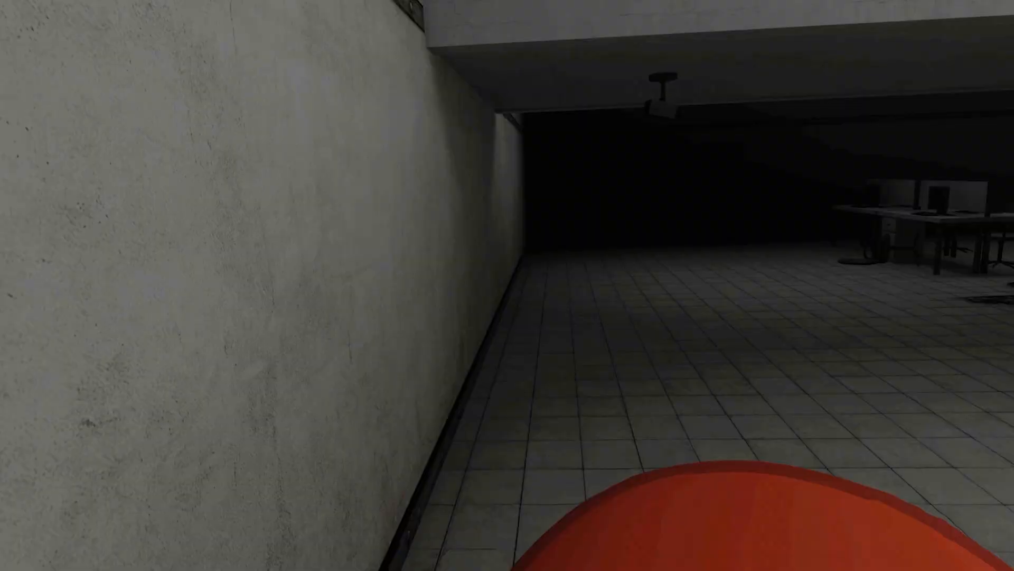
pyautogui.moveTo(507, 286)
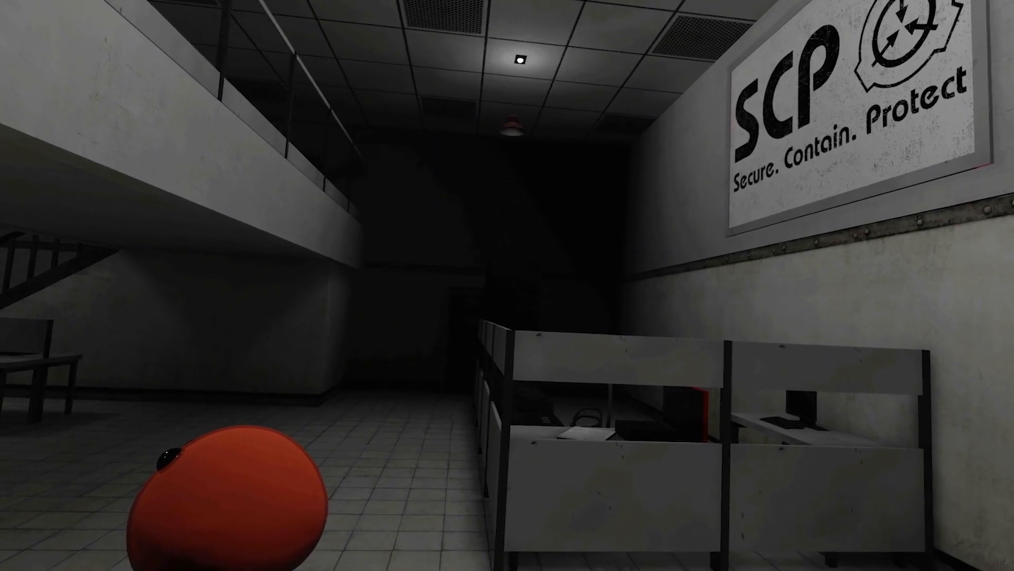
pyautogui.moveTo(507, 285)
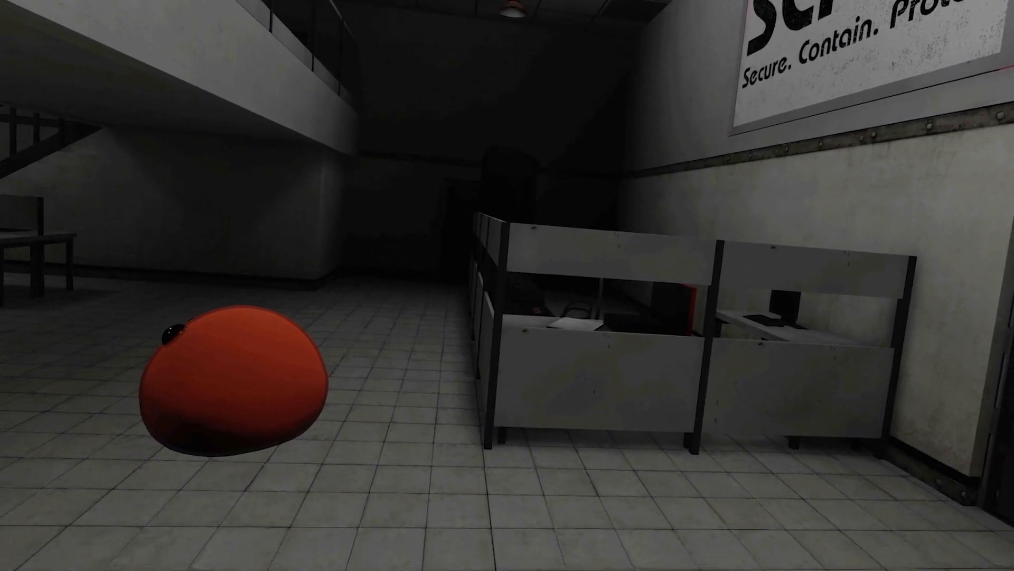